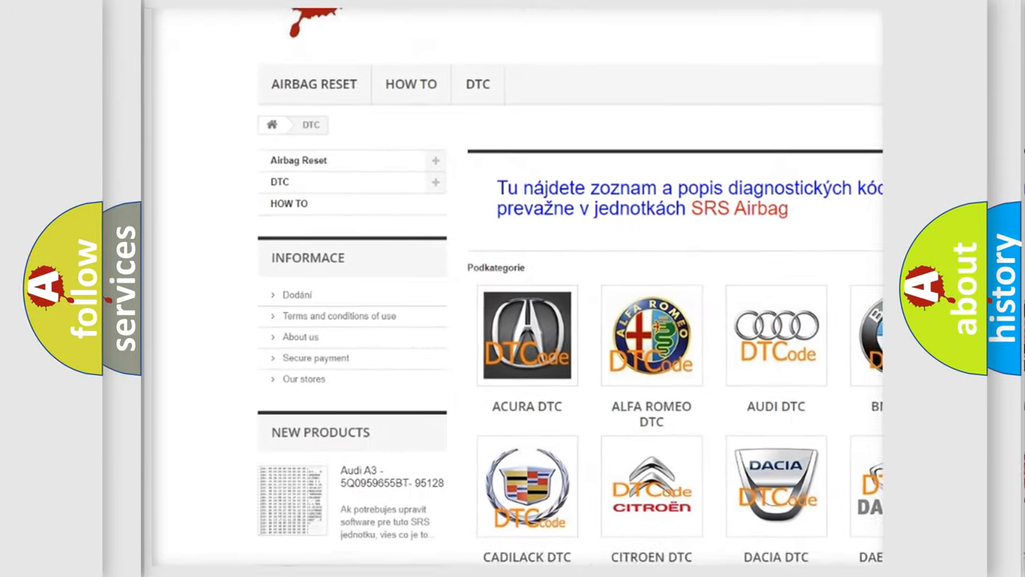
# Step: Scroll down the airbagreset.sk DTC page through the car-brand logos from Acura to Kia
pyautogui.scroll(-3)
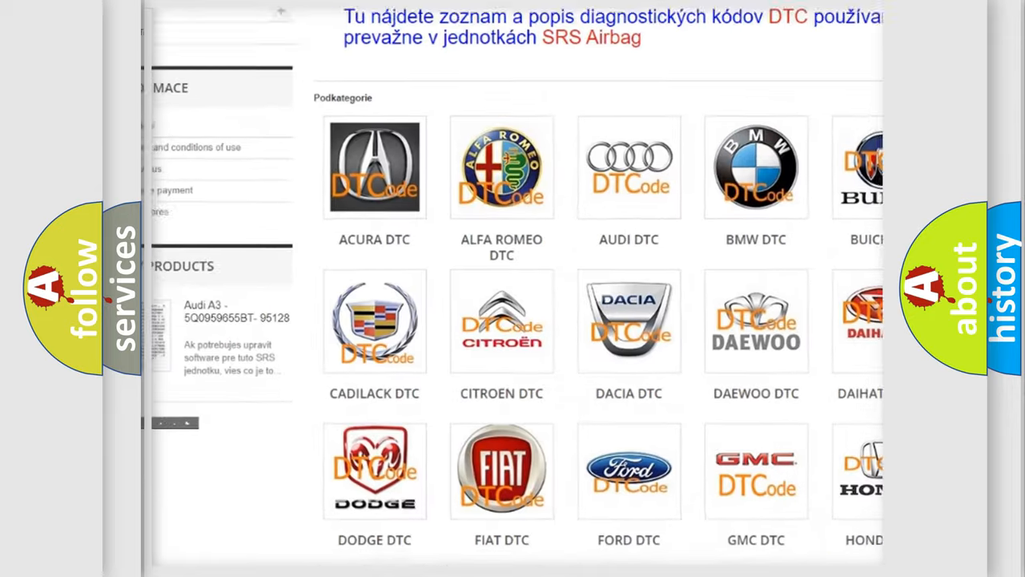
pyautogui.scroll(-3)
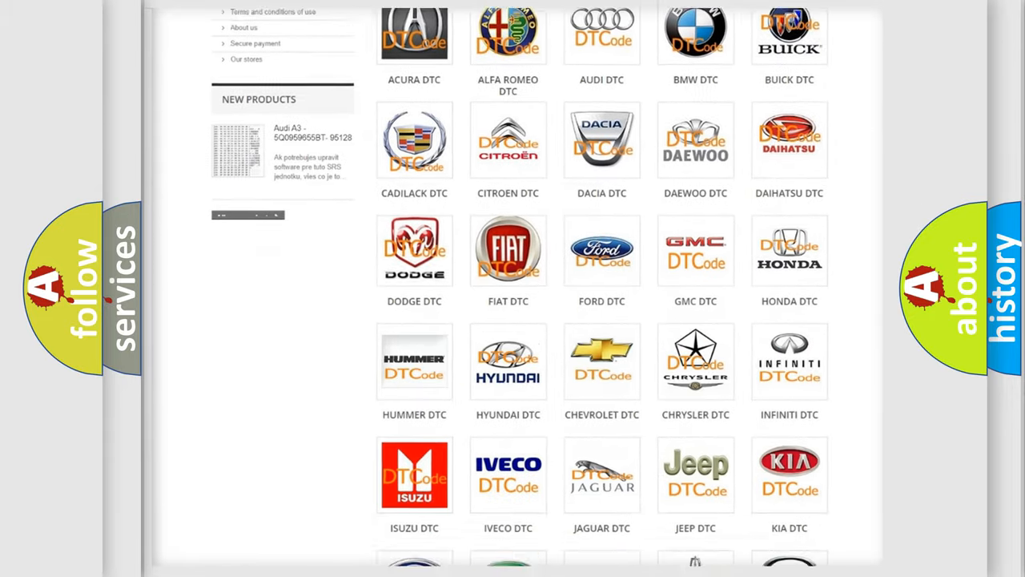
pyautogui.scroll(-3)
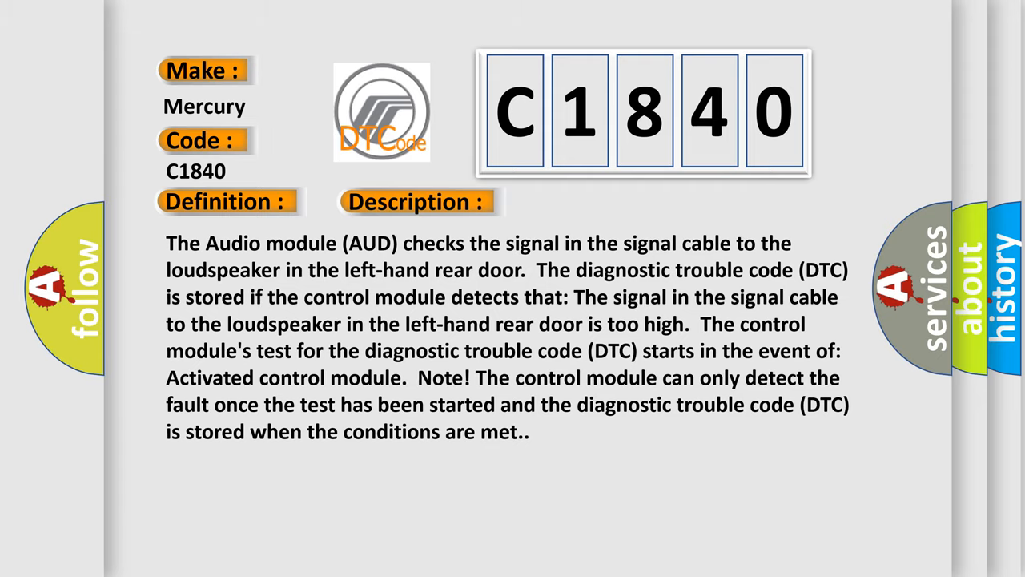
# Step: Advance to the Cause slide: short-circuit to supply voltage in the left rear door loudspeaker cable
pyautogui.click(588, 201)
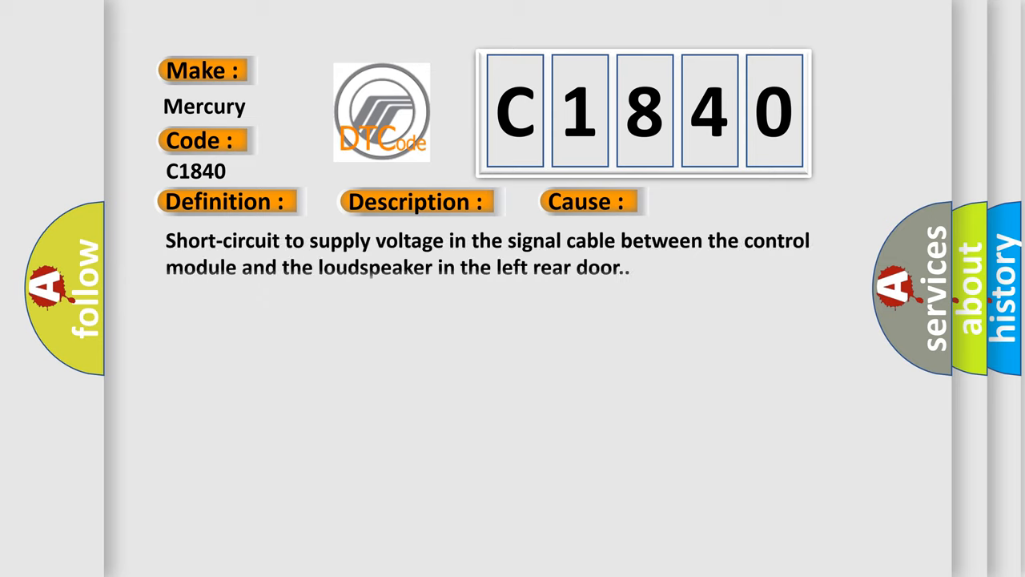